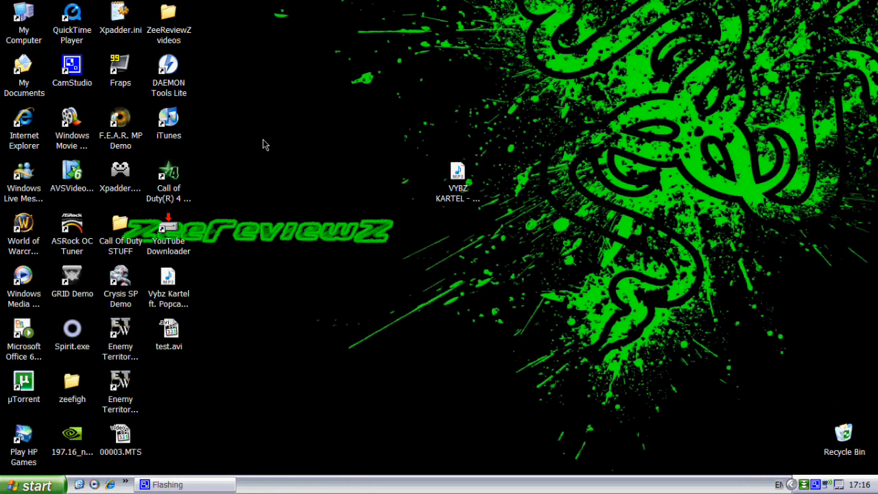
pyautogui.moveTo(203, 398)
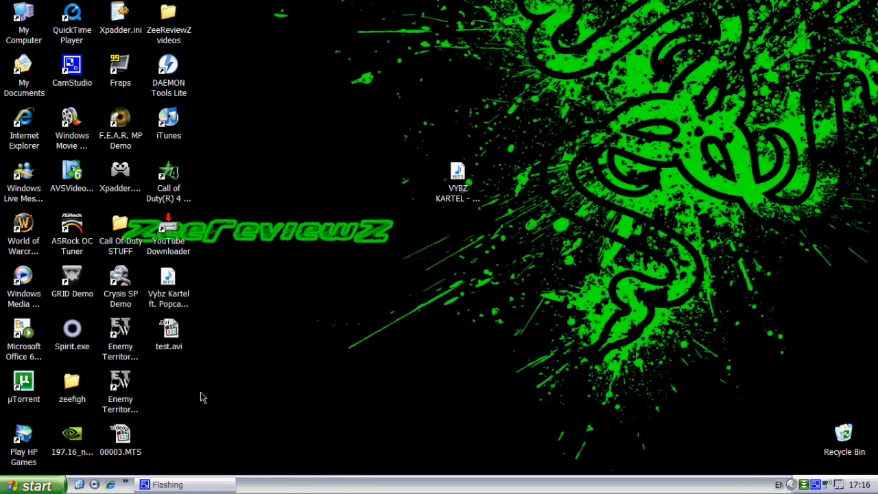
pyautogui.moveTo(30, 140)
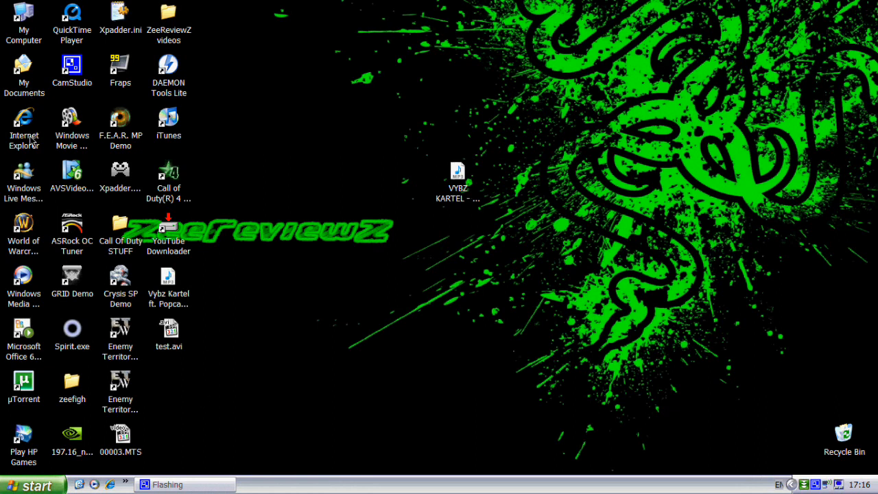
# Step: Launch Internet Explorer from the desktop and search Google for 'copytrans manager'
pyautogui.click(23, 120)
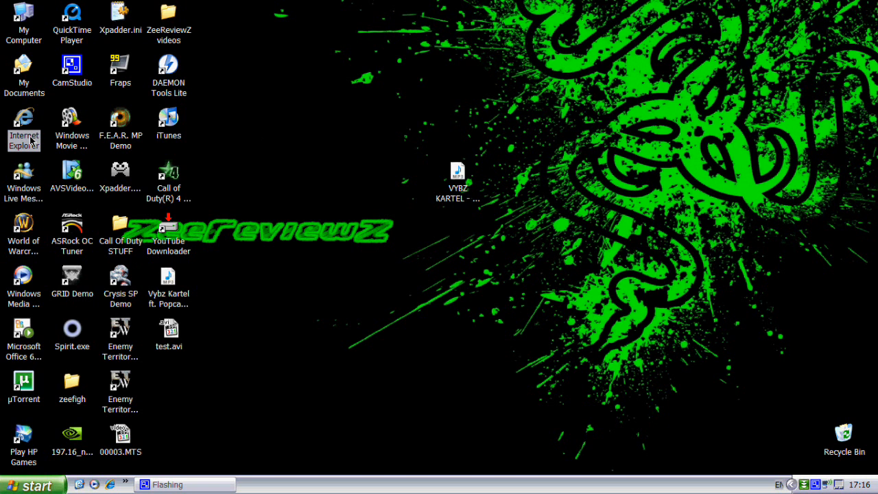
pyautogui.doubleClick(23, 118)
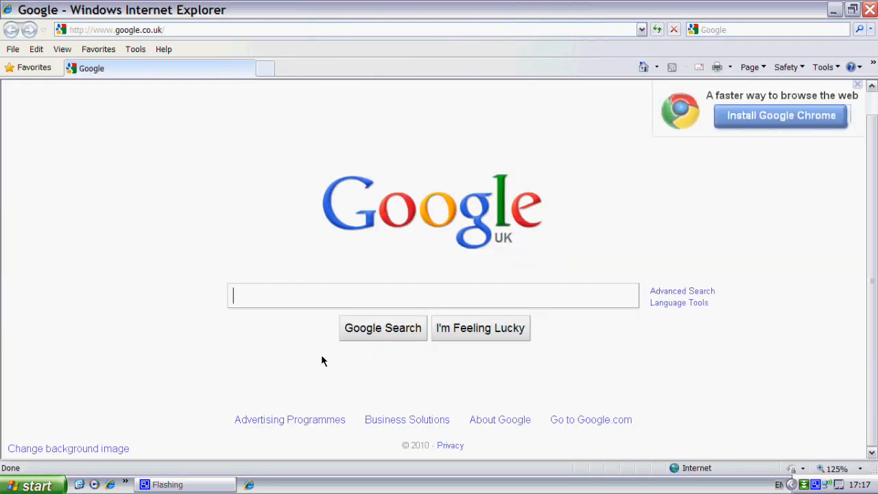
pyautogui.write('copytrans manager')
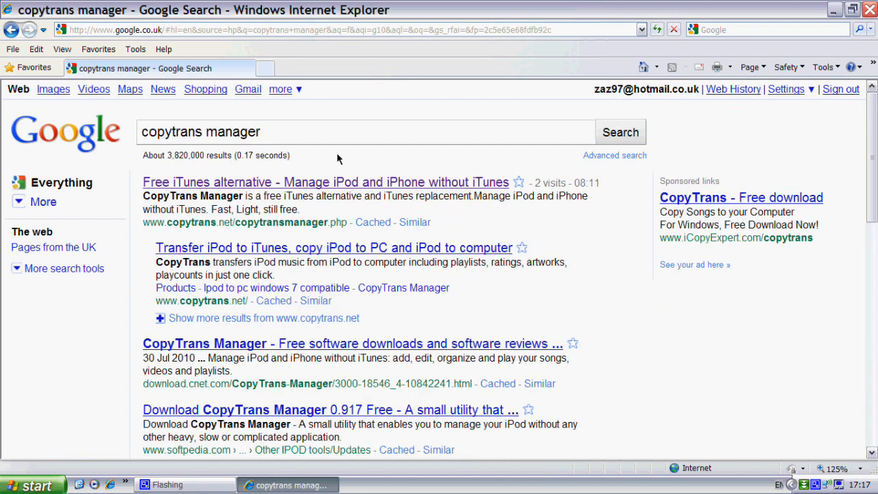
pyautogui.moveTo(277, 188)
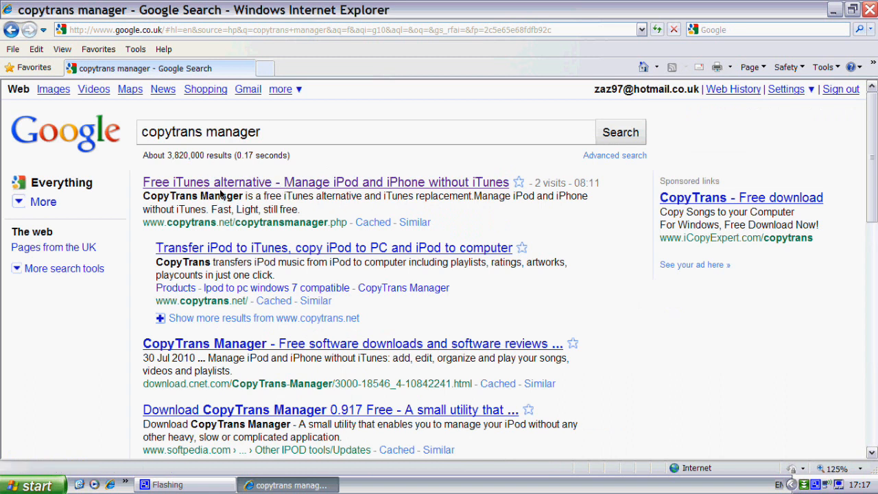
# Step: Follow the first result to Free Download and start the CopyTrans Suite installer download
pyautogui.click(326, 181)
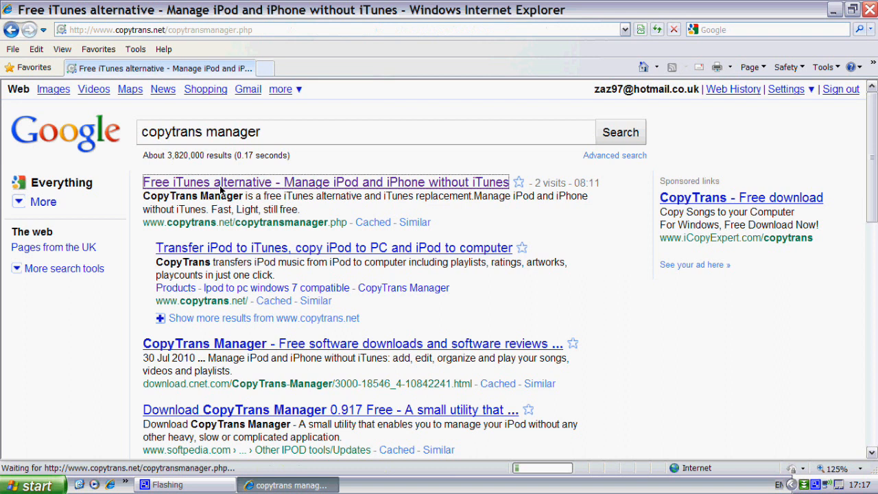
pyautogui.click(324, 182)
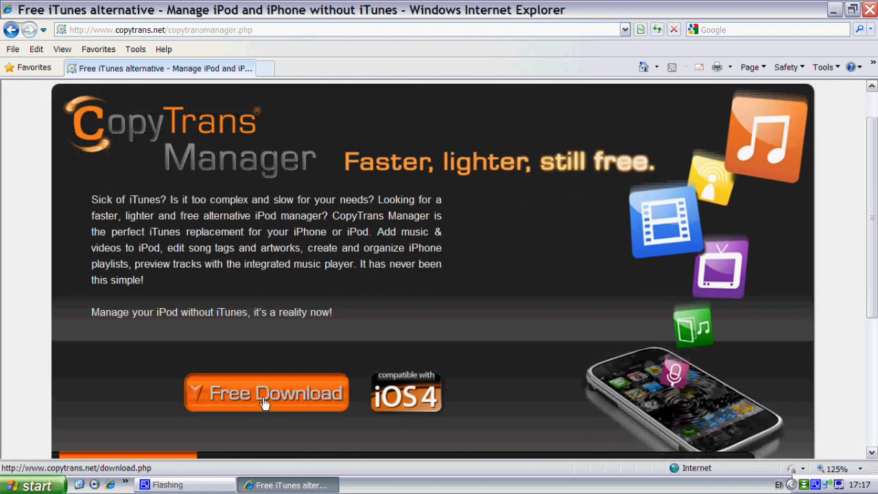
pyautogui.click(267, 392)
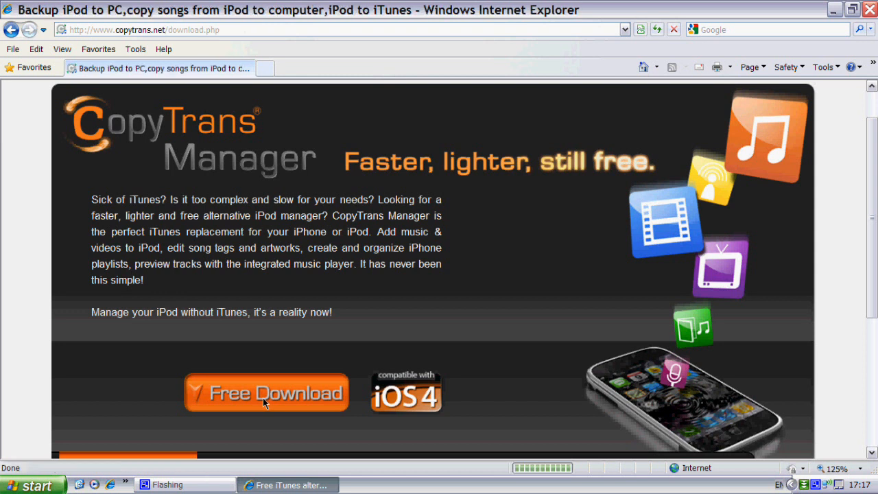
pyautogui.click(266, 392)
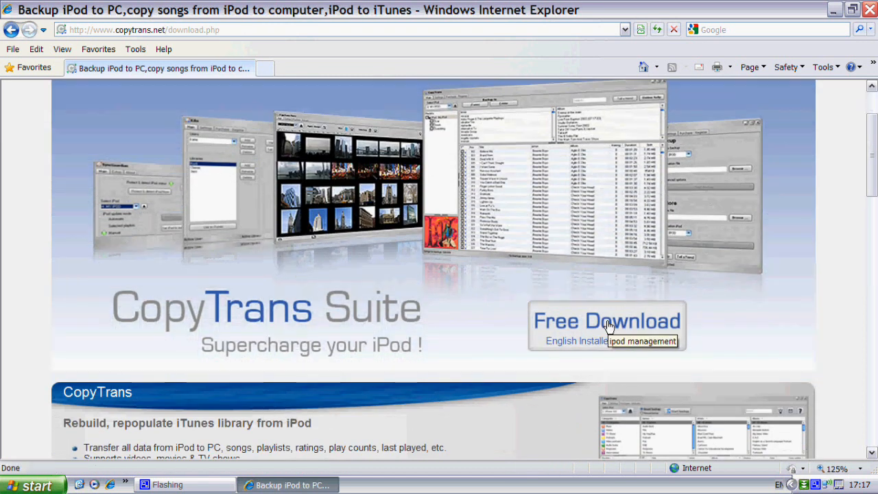
pyautogui.click(607, 321)
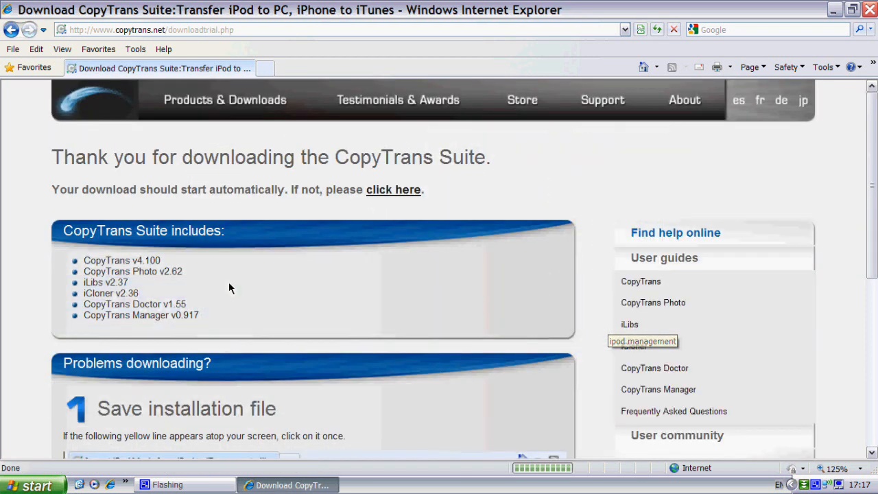
pyautogui.moveTo(401, 217)
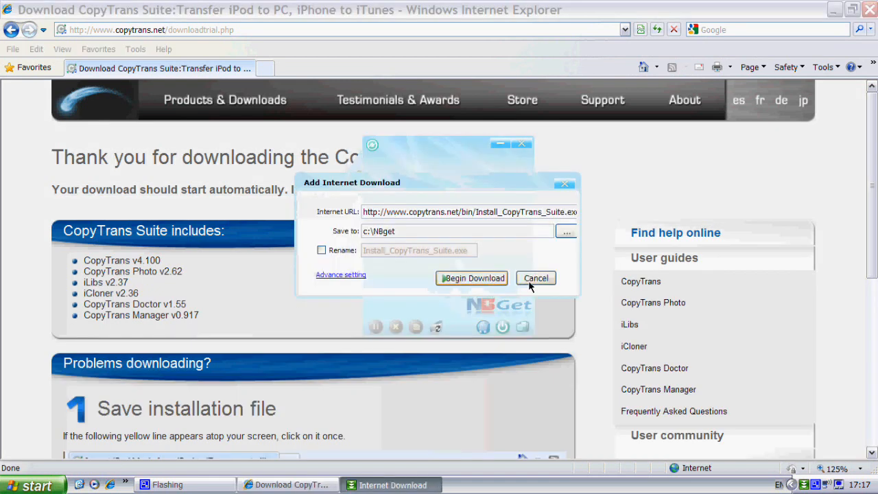
# Step: Decline NetGet and save Install_CopyTrans_Suite.exe to the Desktop
pyautogui.click(472, 277)
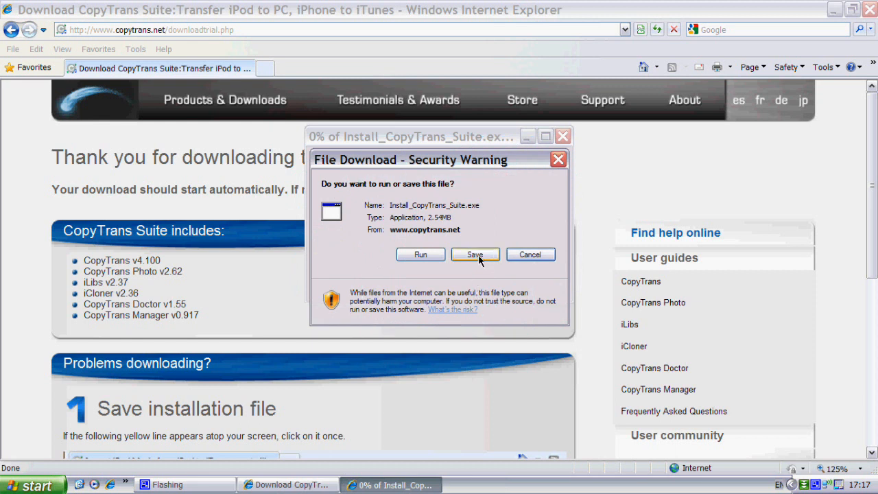
pyautogui.click(475, 254)
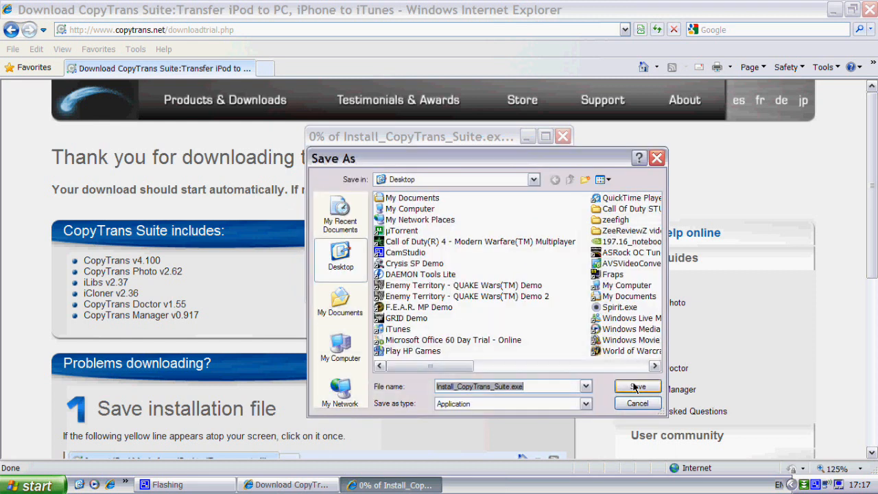
pyautogui.click(637, 386)
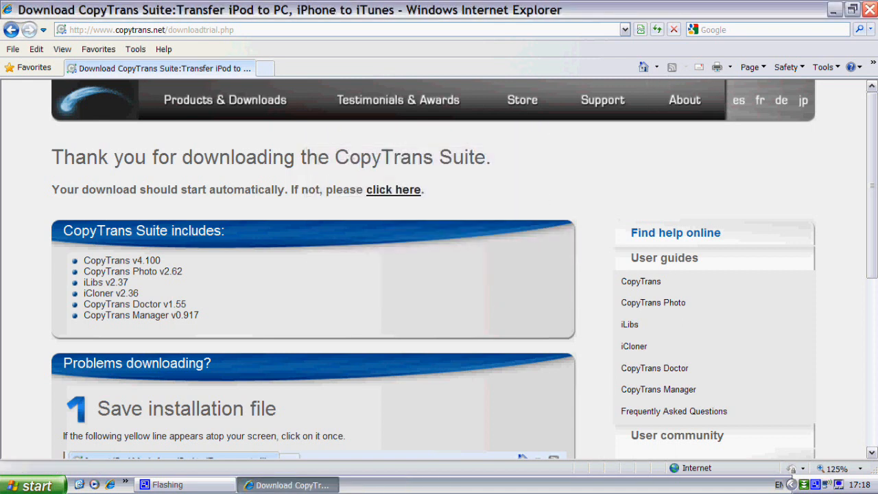
# Step: Move Install_CopyTrans_Suite.exe to the desktop centre and run it past the security warning
pyautogui.click(871, 10)
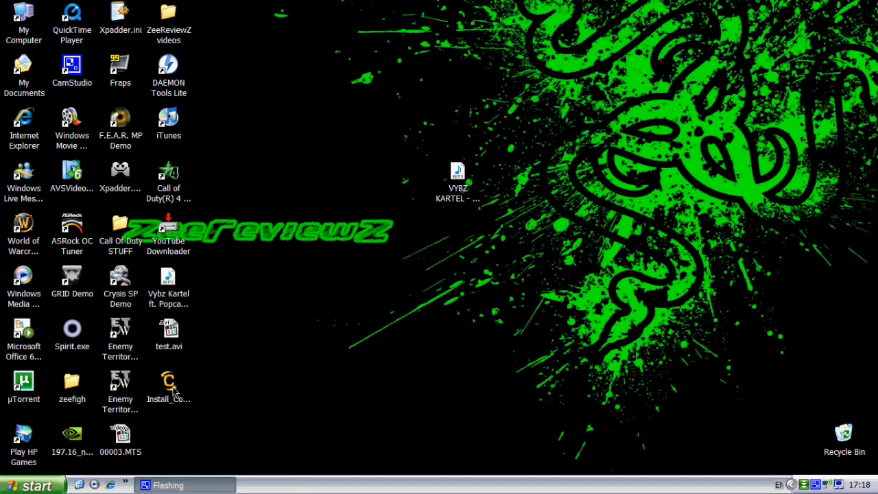
pyautogui.moveTo(167, 384); pyautogui.dragTo(411, 329)
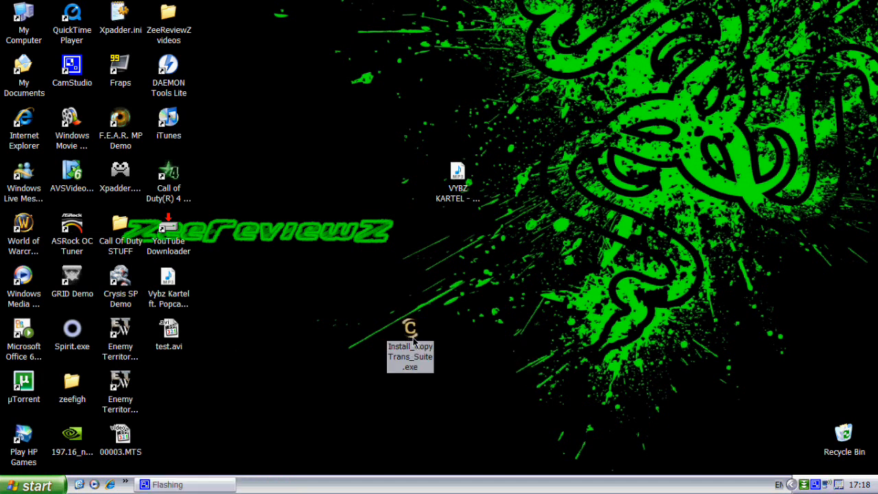
pyautogui.doubleClick(411, 329)
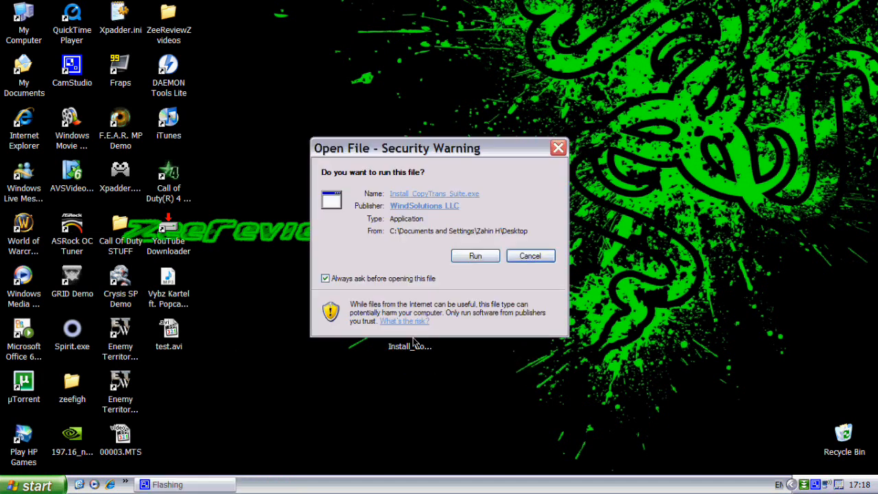
pyautogui.moveTo(497, 216)
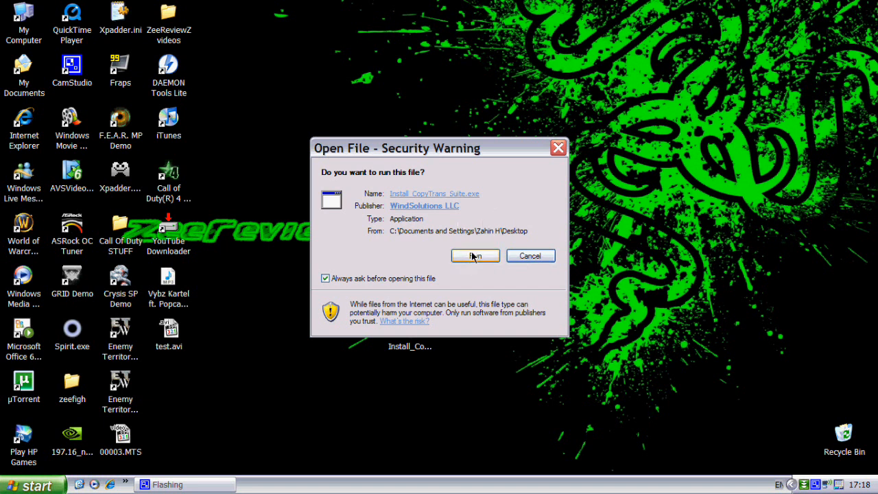
pyautogui.click(475, 255)
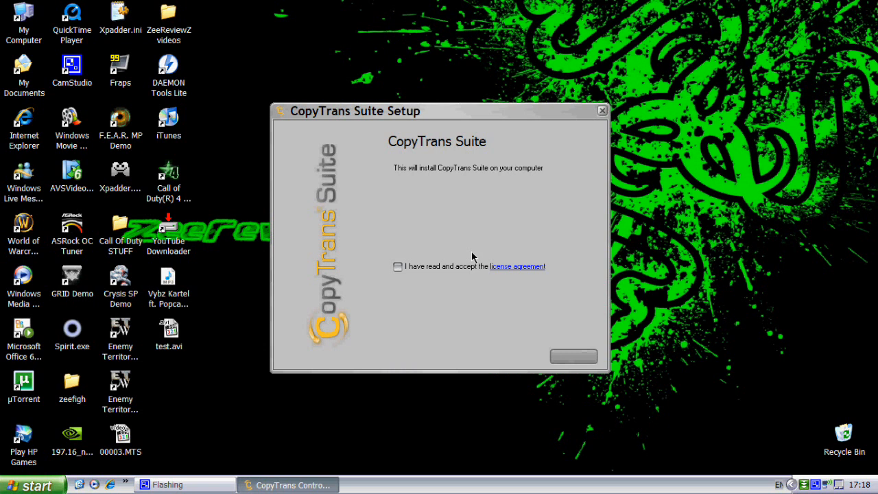
pyautogui.moveTo(404, 280)
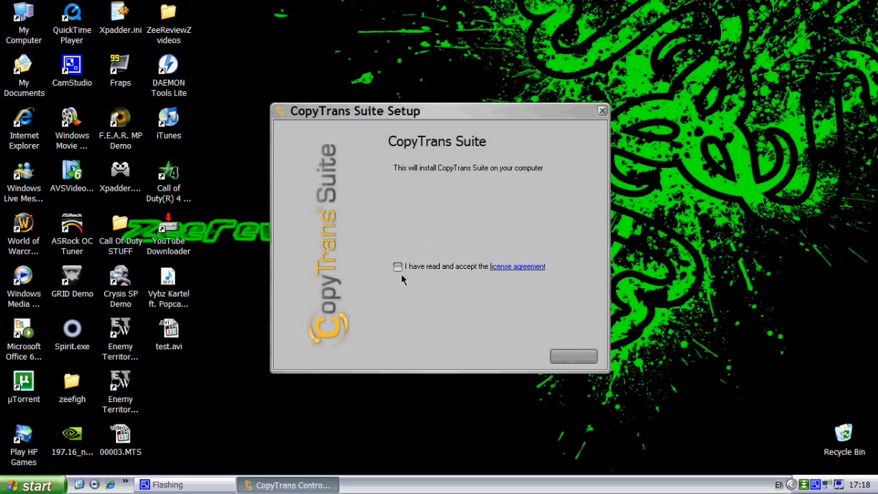
# Step: Accept the license agreement and install CopyTrans Suite
pyautogui.click(398, 266)
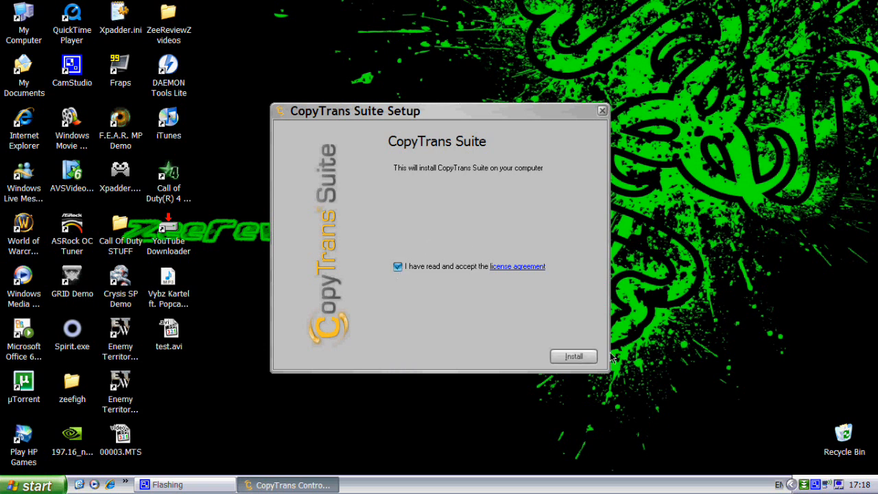
pyautogui.click(574, 357)
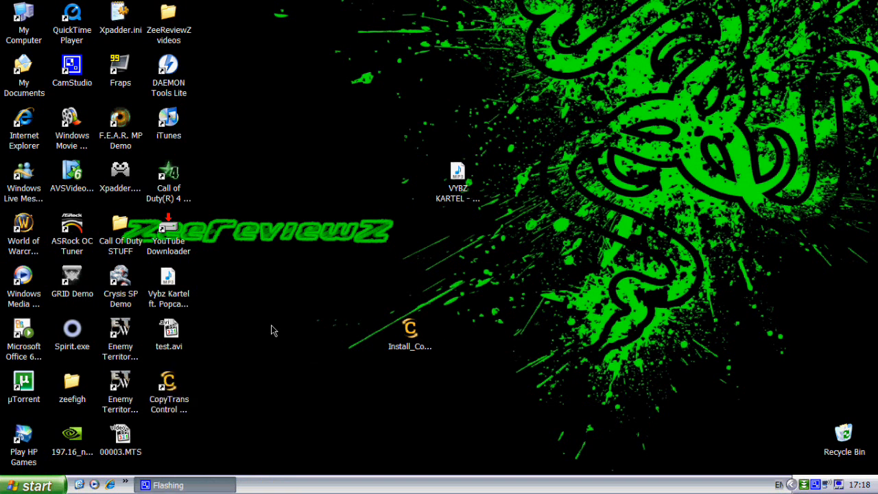
pyautogui.moveTo(170, 409)
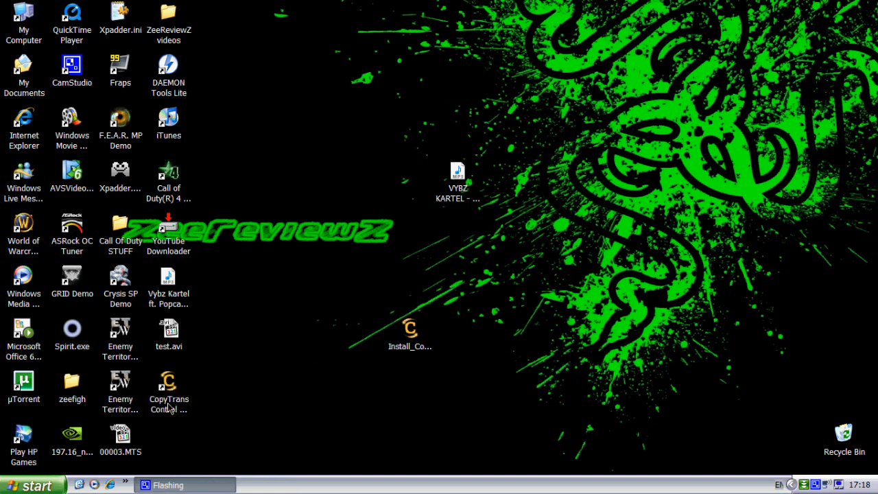
# Step: Start CopyTrans Control Center, run Test connection and acknowledge the firewall warning
pyautogui.doubleClick(169, 387)
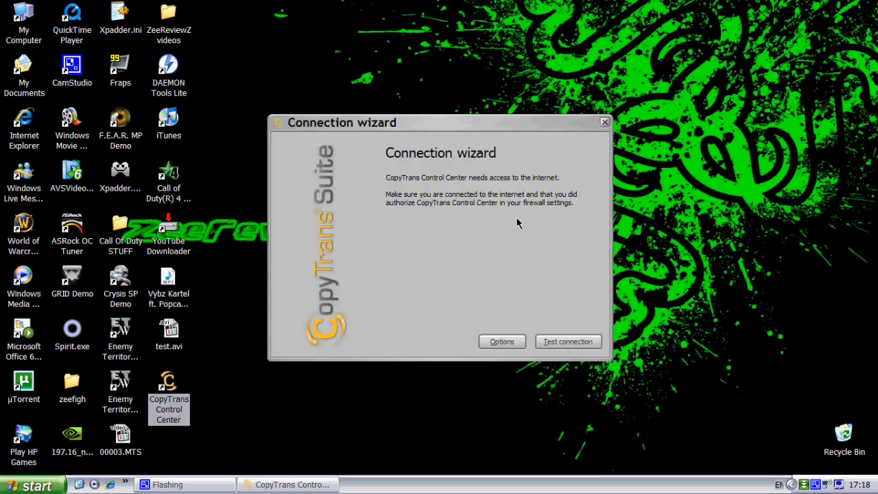
pyautogui.moveTo(542, 217)
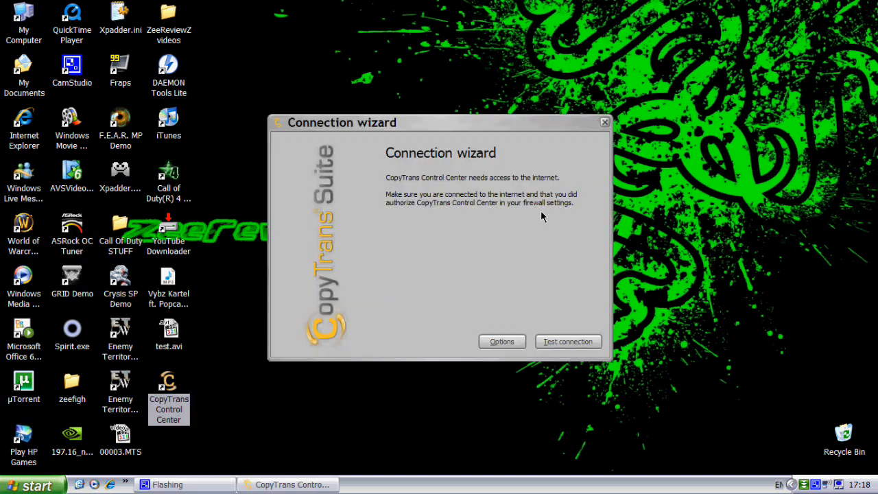
pyautogui.moveTo(439, 192)
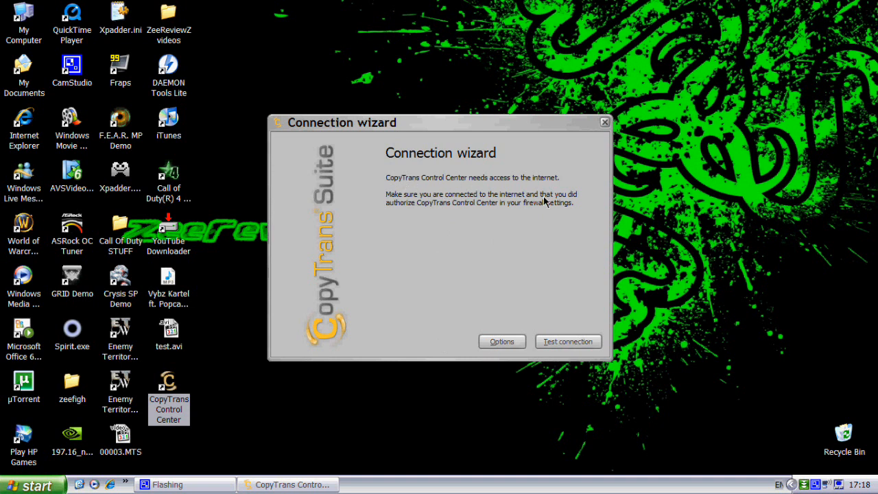
pyautogui.moveTo(355, 205)
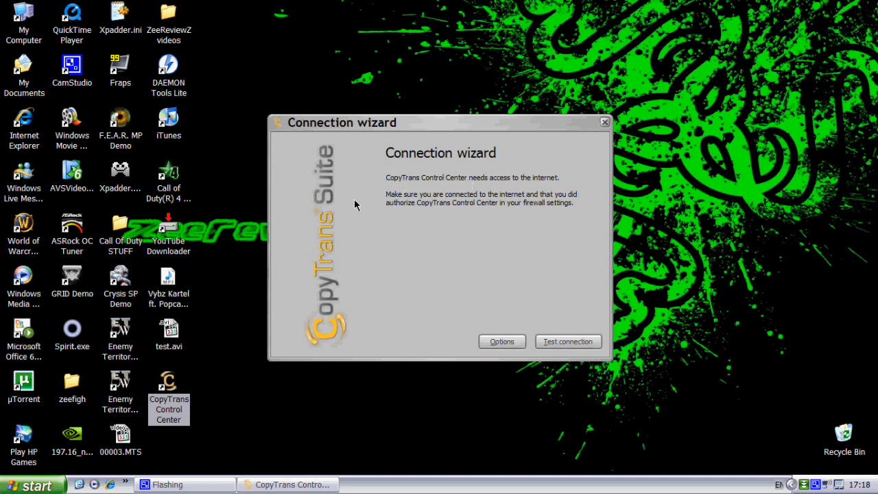
pyautogui.moveTo(560, 346)
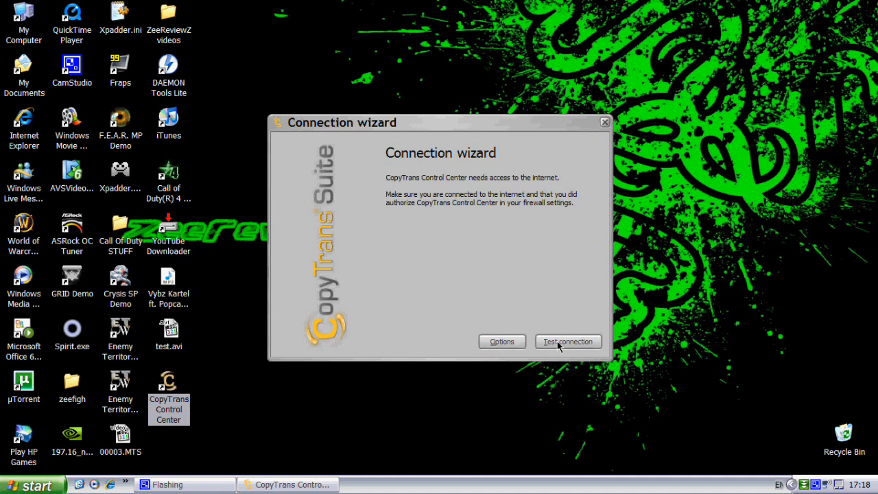
pyautogui.click(568, 341)
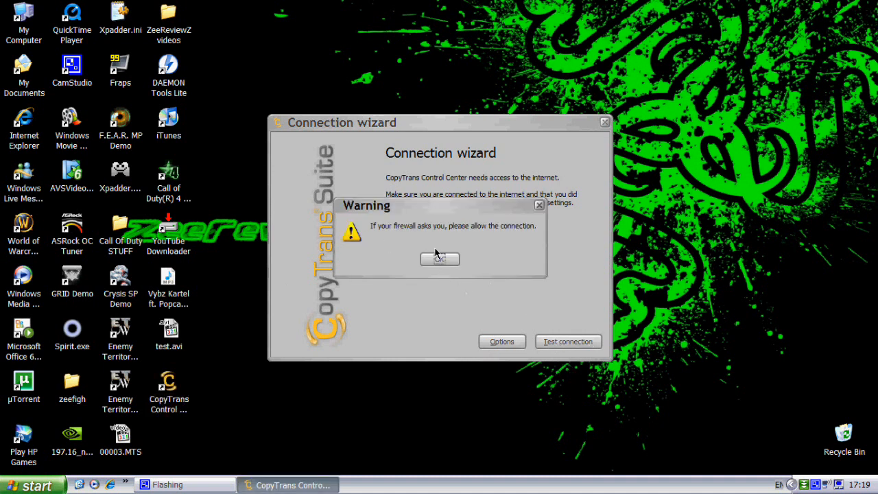
pyautogui.click(439, 258)
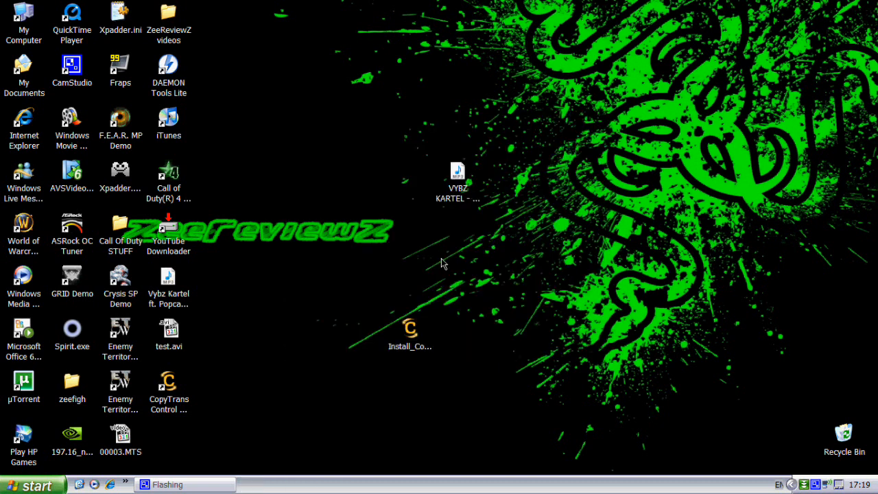
# Step: Reopen CopyTrans Control Center from its desktop shortcut to download CopyTrans Manager (Free)
pyautogui.doubleClick(167, 382)
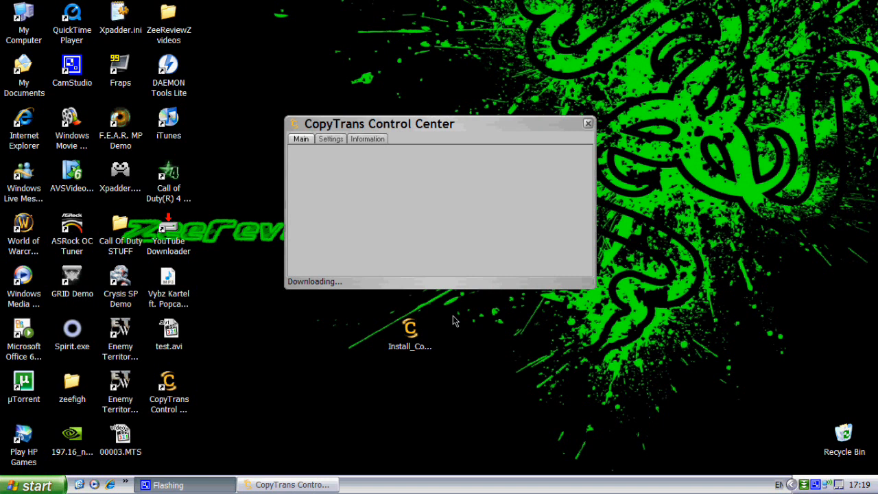
pyautogui.moveTo(445, 133)
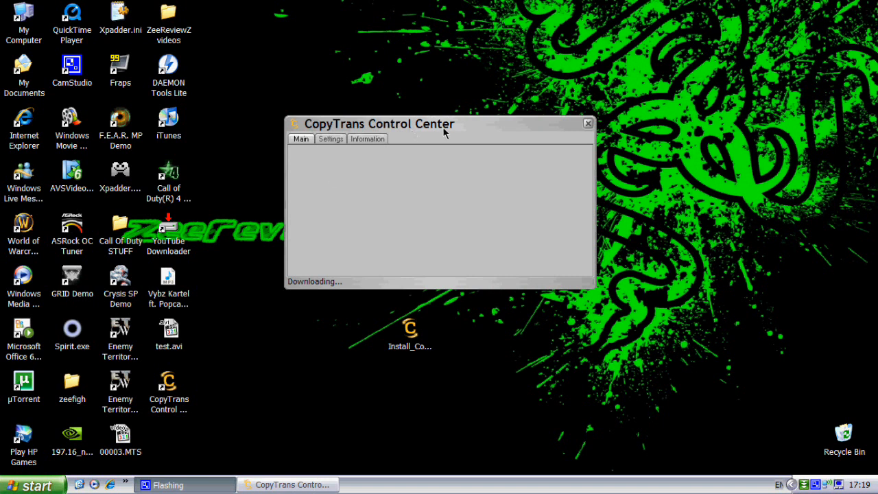
pyautogui.moveTo(367, 299)
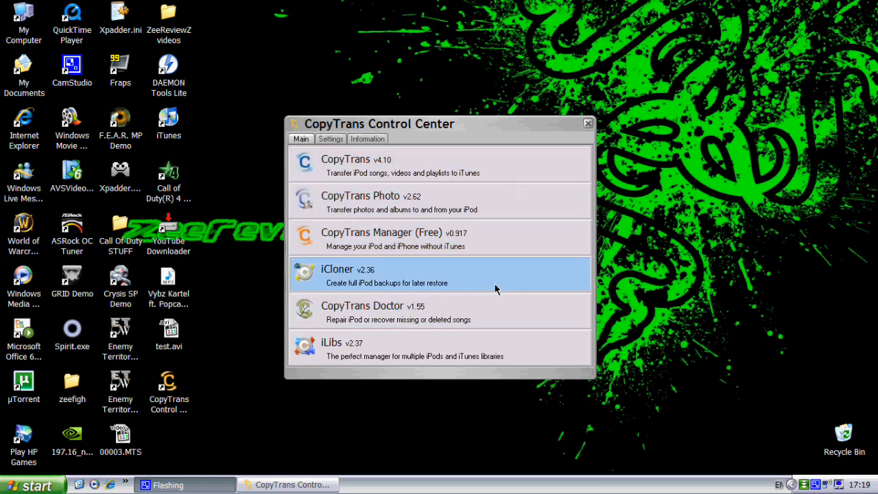
pyautogui.moveTo(510, 247)
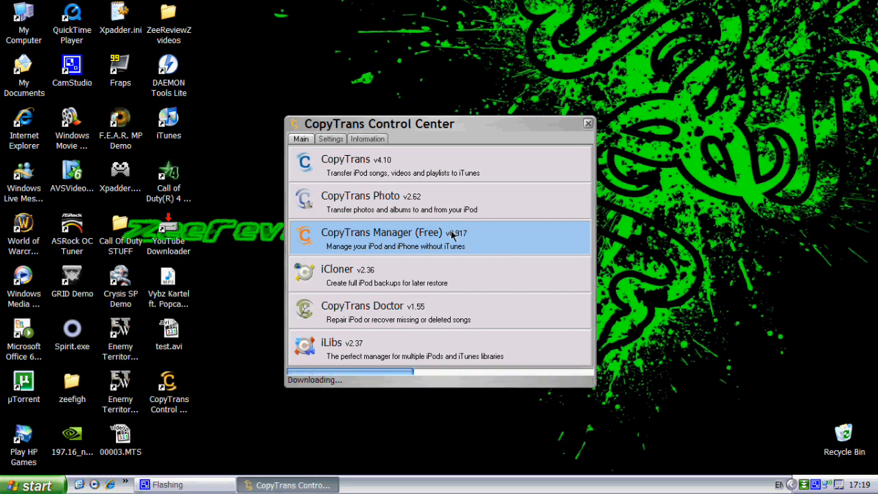
pyautogui.moveTo(524, 266)
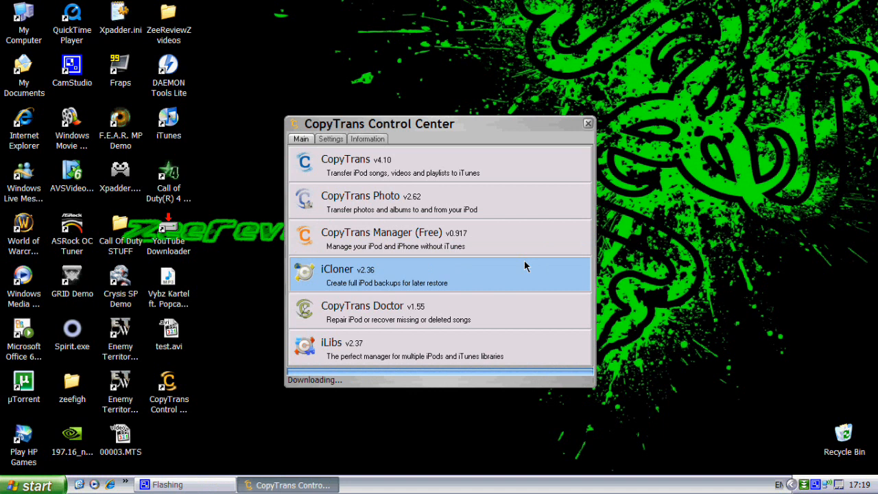
pyautogui.moveTo(491, 239)
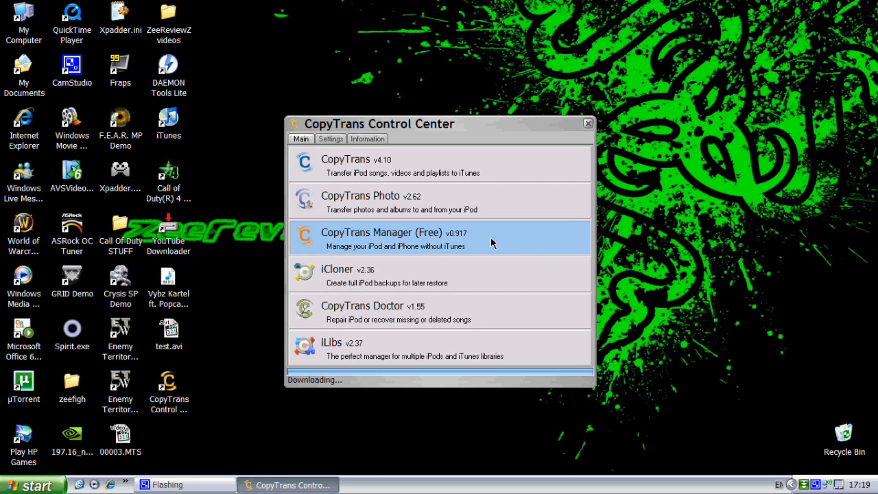
pyautogui.moveTo(481, 241)
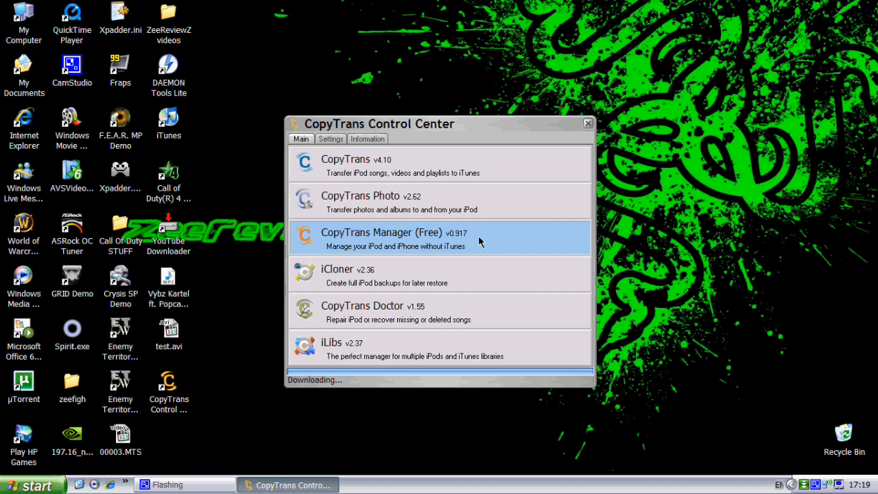
pyautogui.moveTo(477, 398)
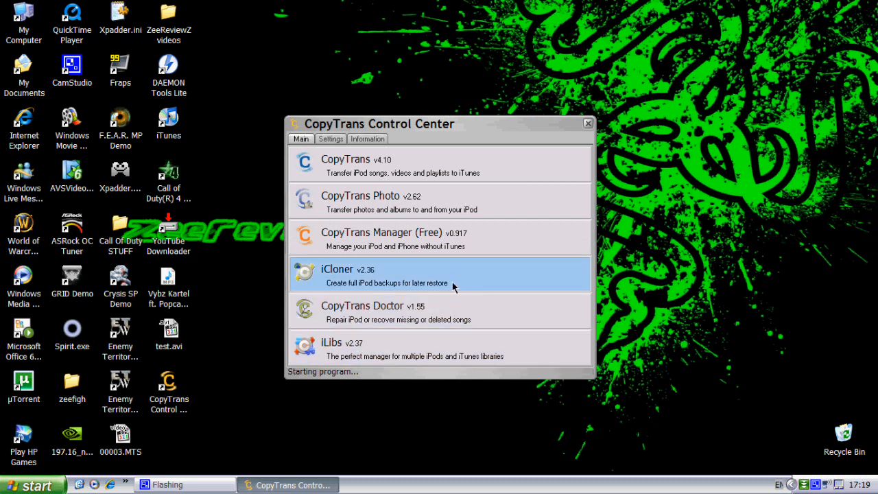
pyautogui.moveTo(522, 230)
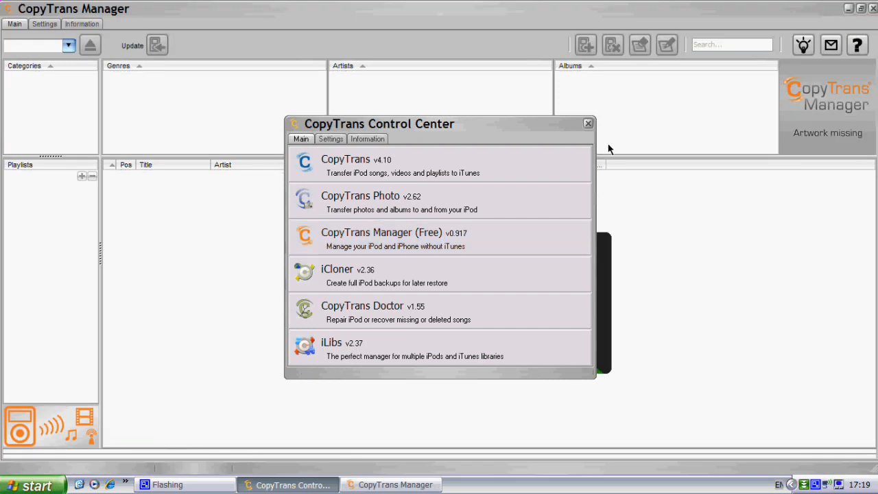
# Step: Close the Control Center window, leaving CopyTrans Manager waiting for an iPod
pyautogui.click(587, 124)
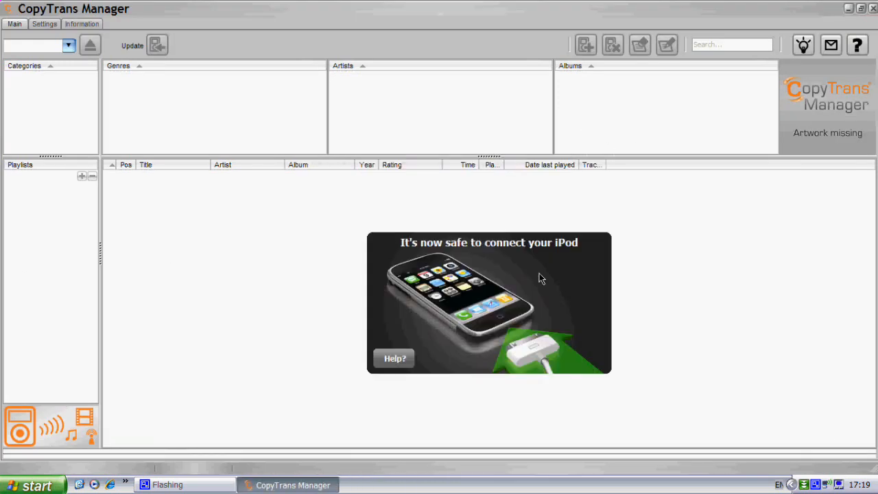
pyautogui.moveTo(716, 253)
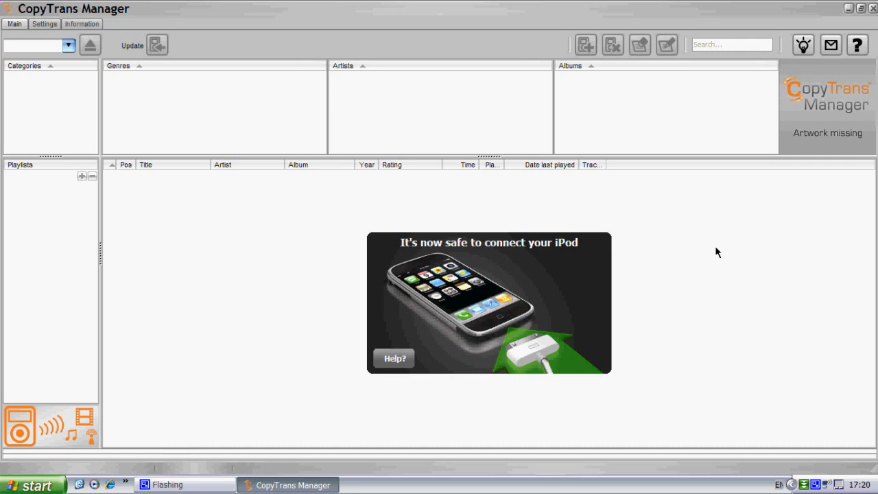
pyautogui.moveTo(538, 382)
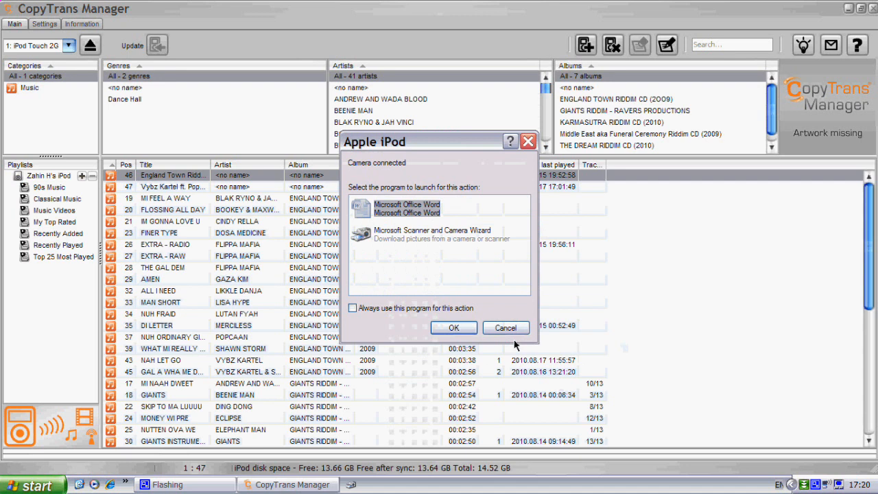
# Step: Cancel the Apple iPod autoplay prompt and scroll through the iPod's song list
pyautogui.click(505, 327)
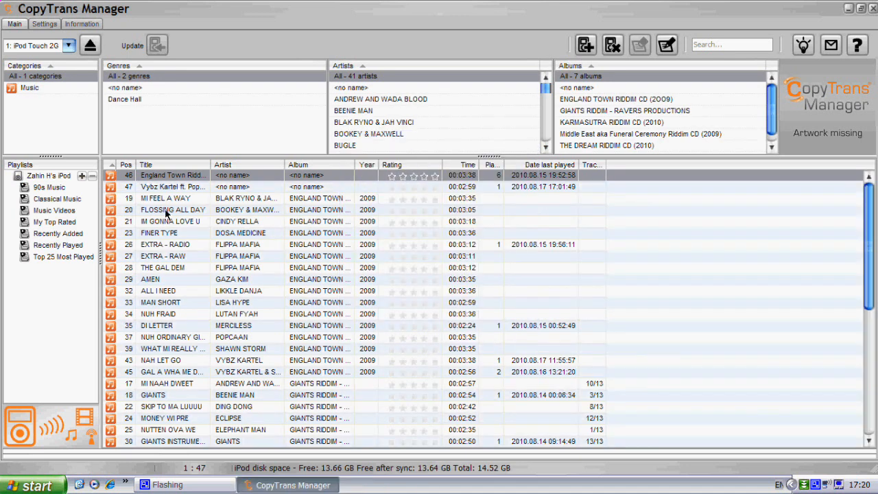
pyautogui.scroll(-3)
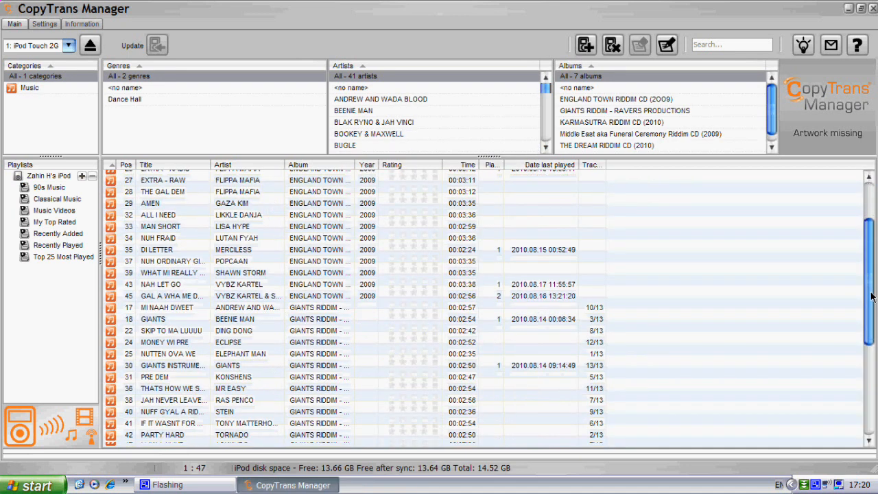
pyautogui.scroll(-3)
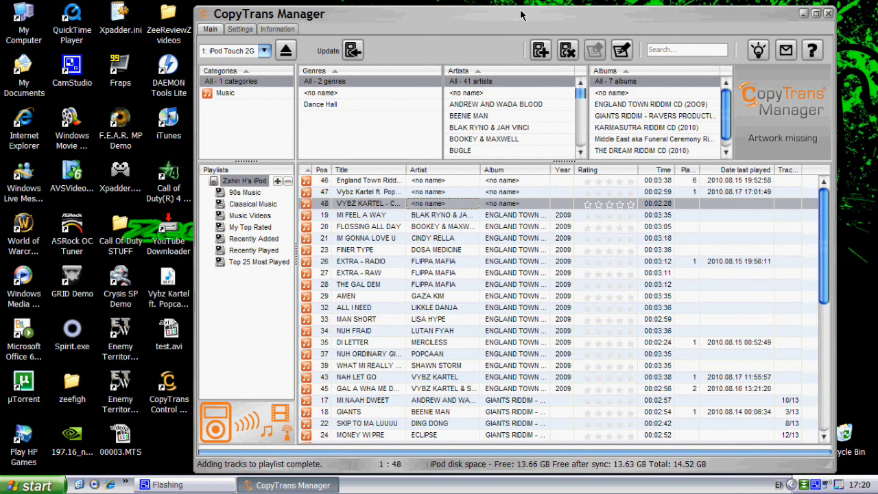
pyautogui.moveTo(652, 80)
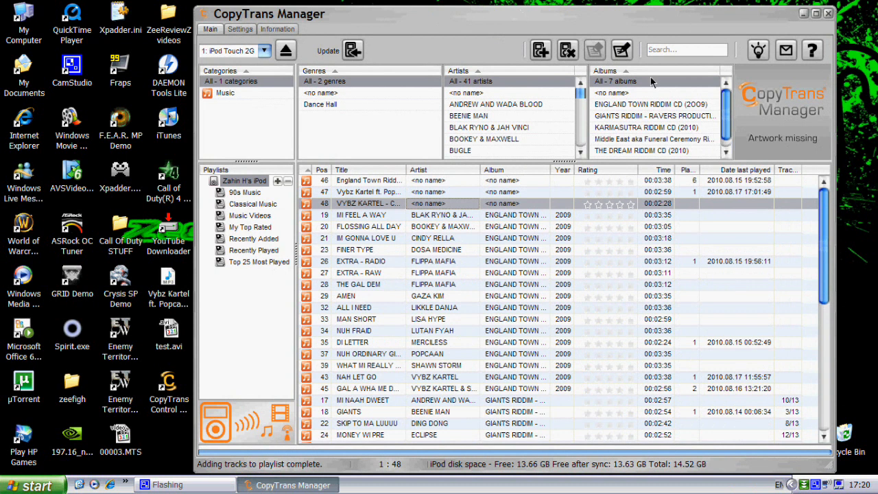
pyautogui.moveTo(260, 318)
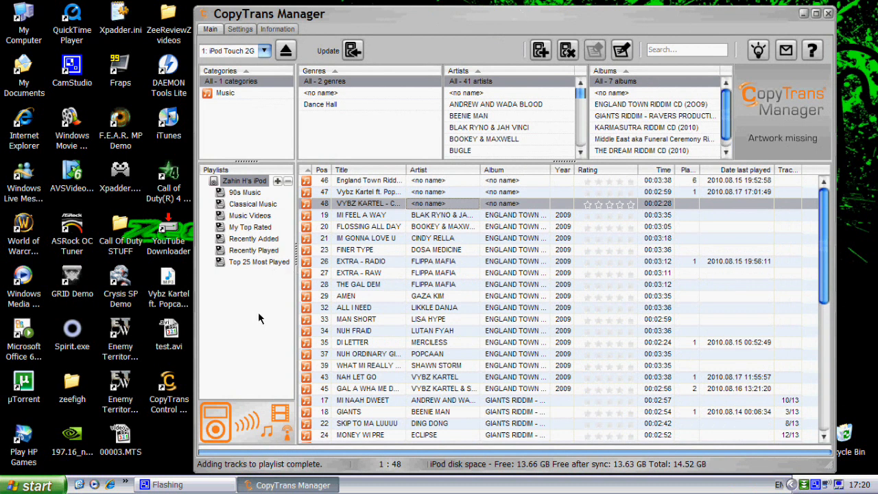